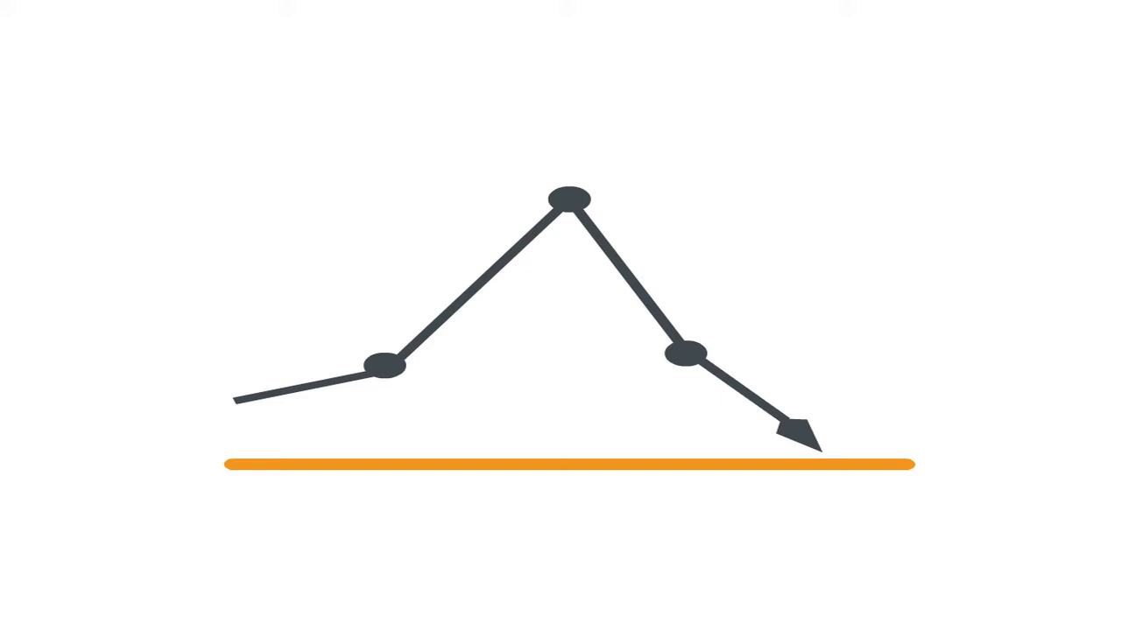
type("Sunday")
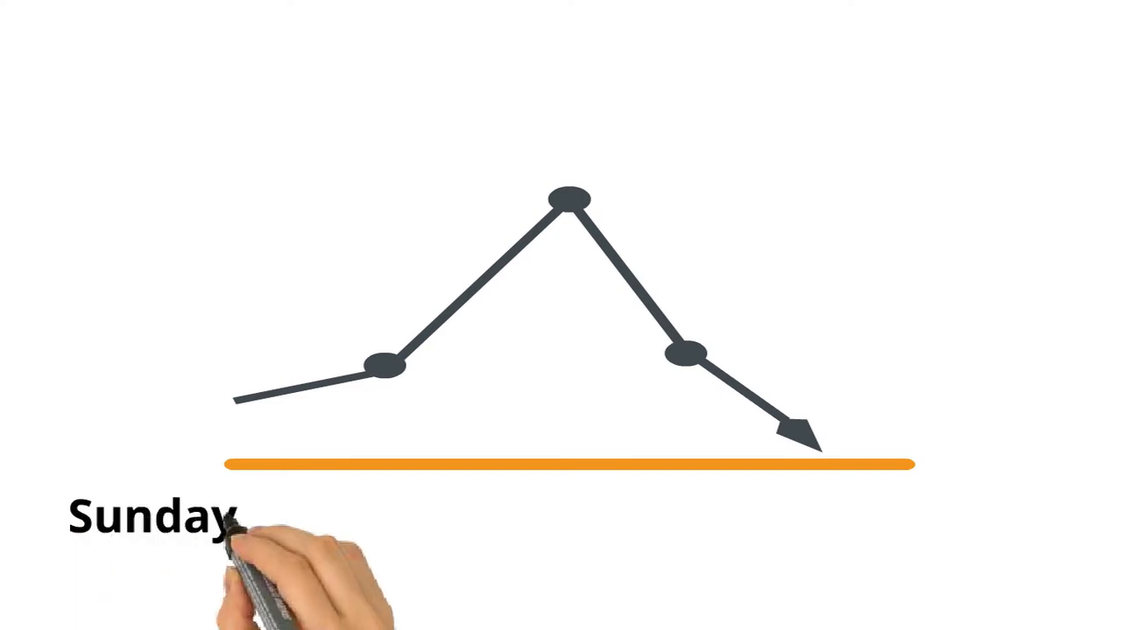